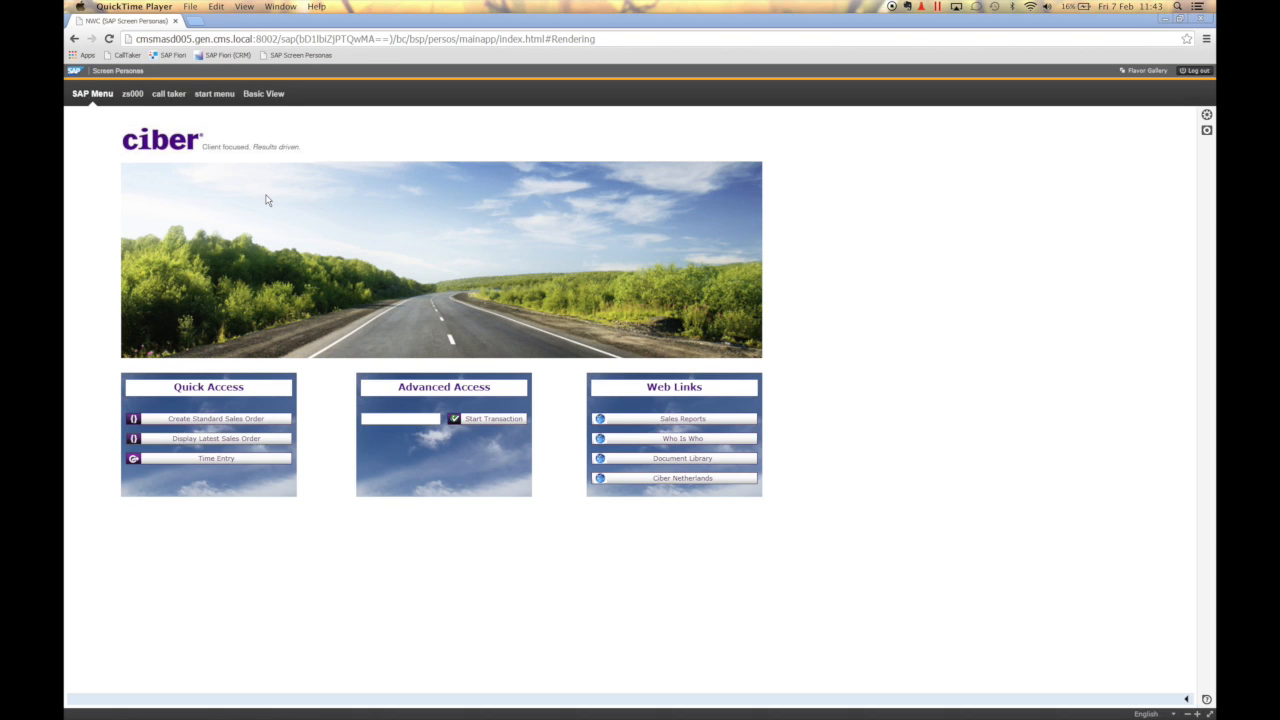
mouse_move(216, 458)
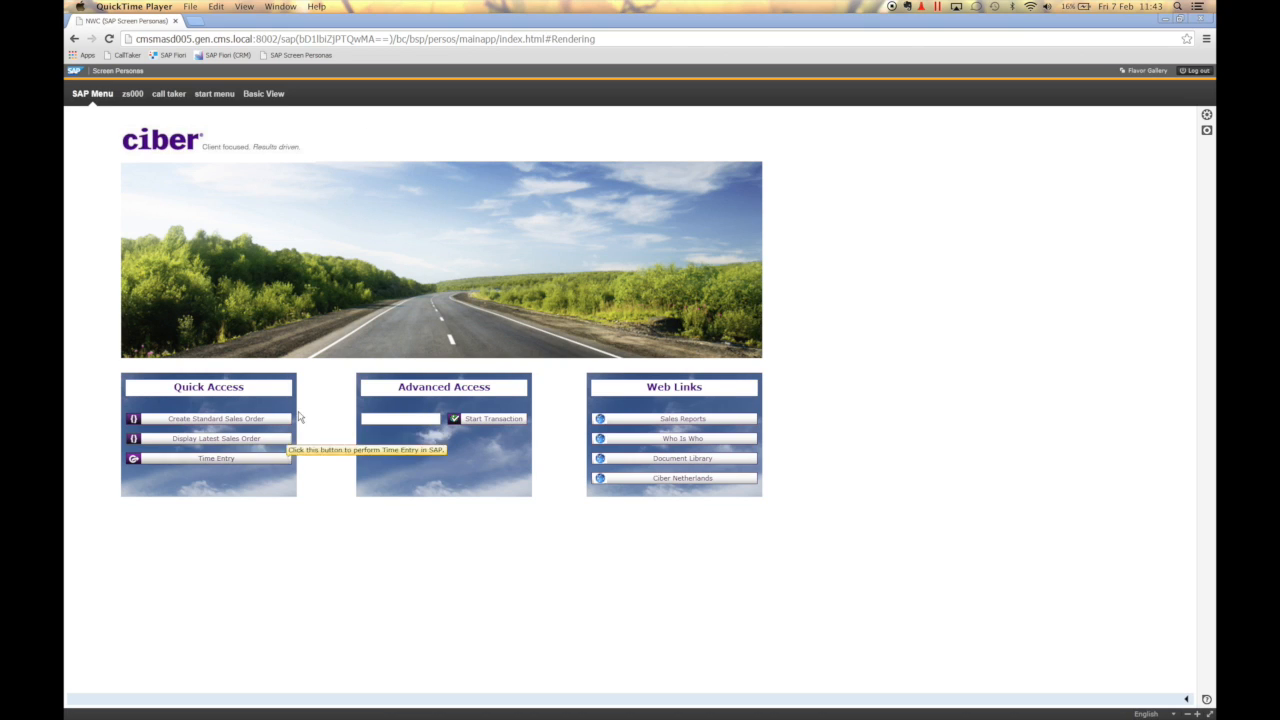
mouse_move(224, 516)
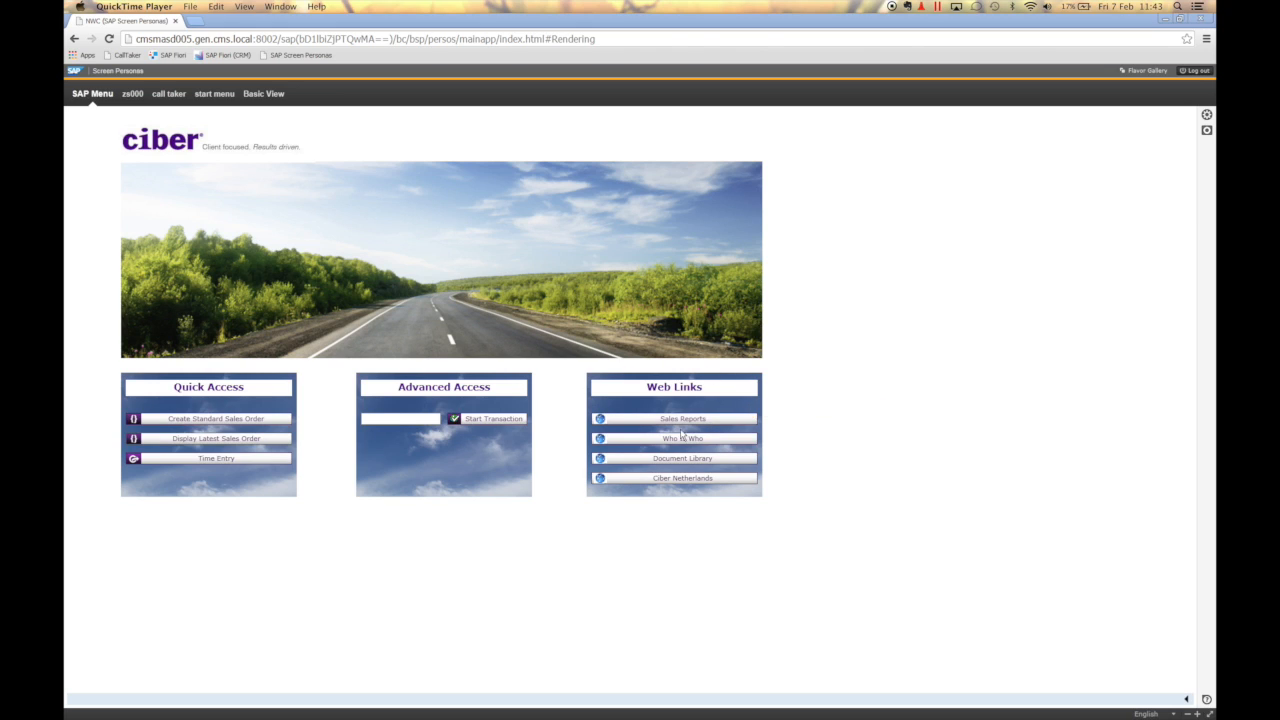
mouse_move(704, 430)
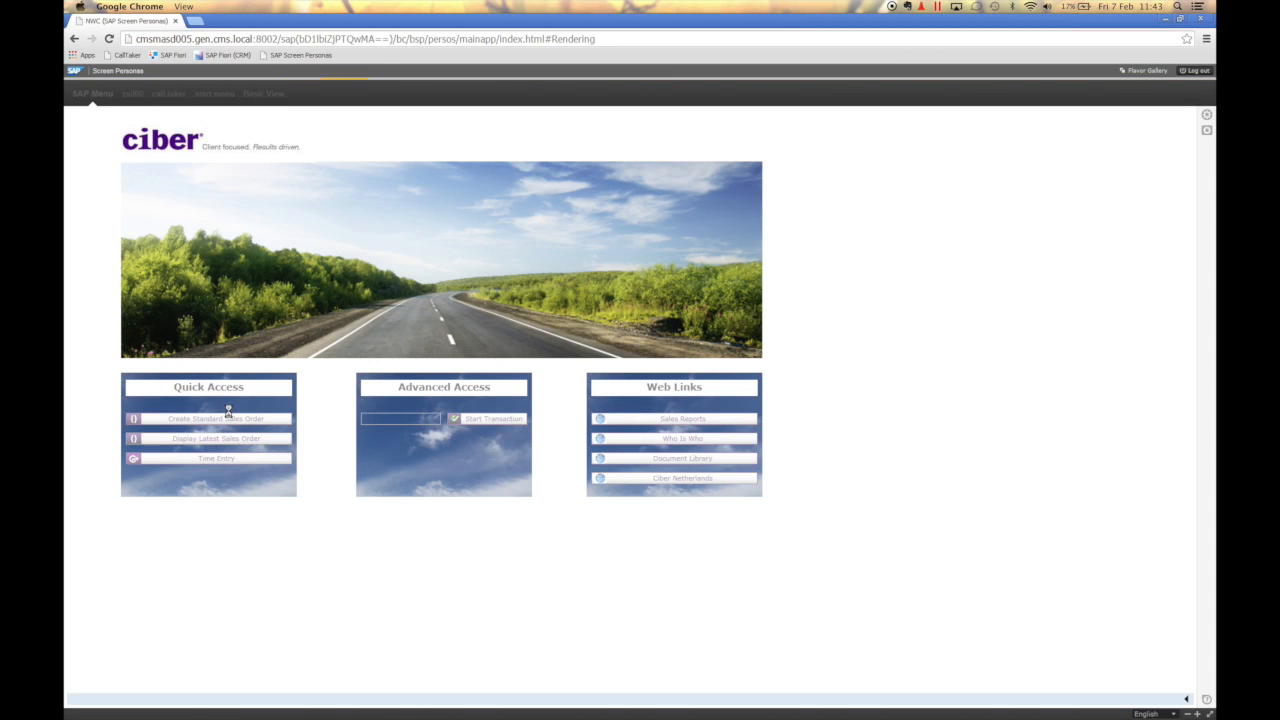
- Enter sold-to party 16 and PO number 'demo' in the order header
left_click(216, 418)
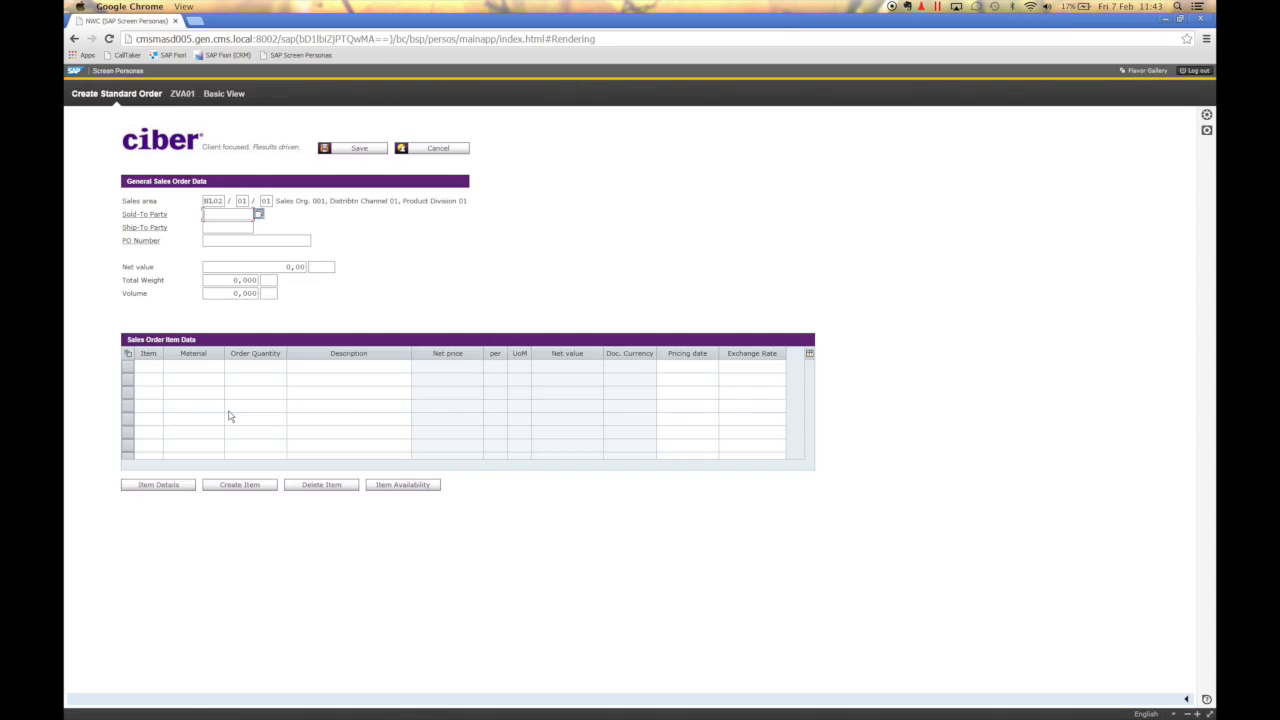
type("16")
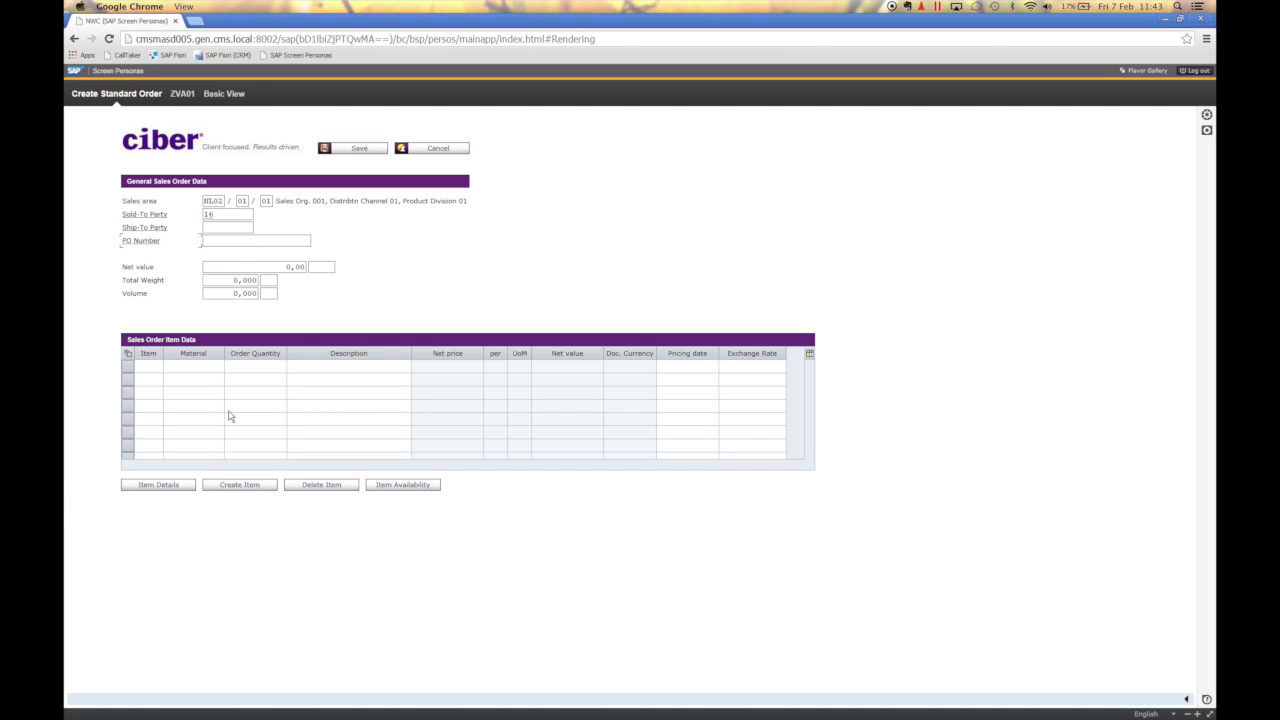
type("demo Ciber")
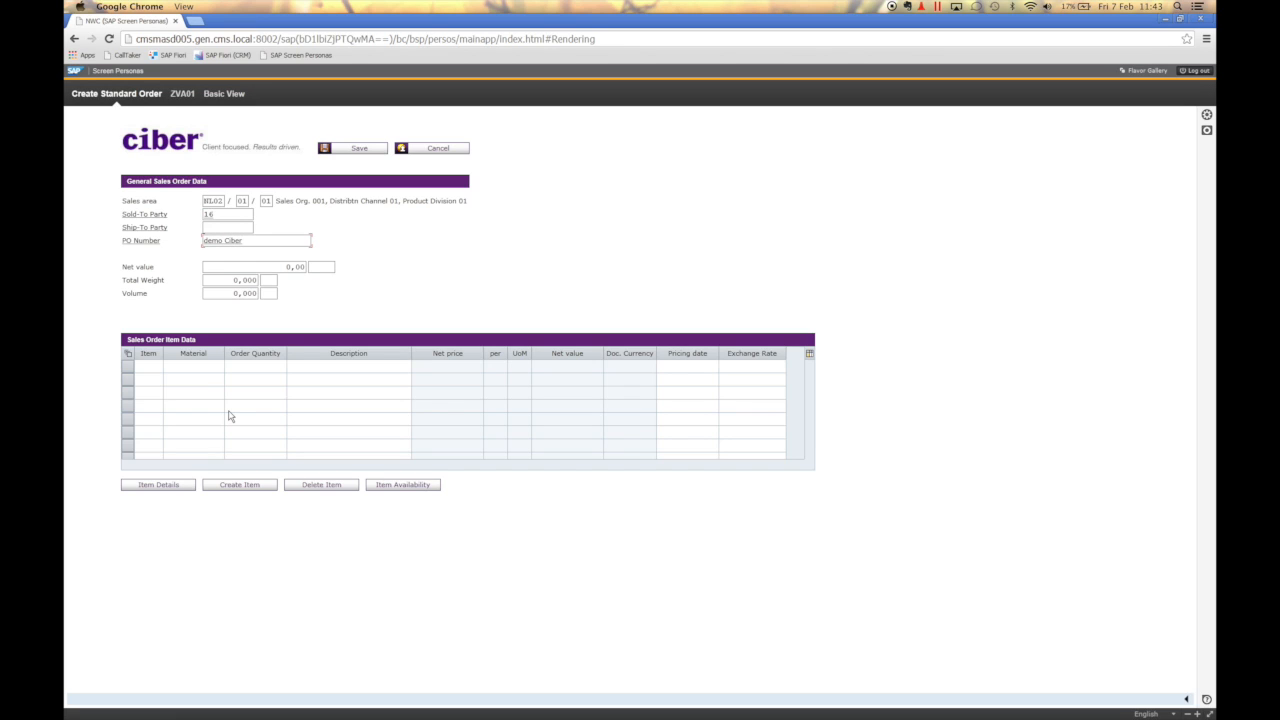
- Enter materials B10, B20 and B30 as the three order items
left_click(192, 366)
type("R10")
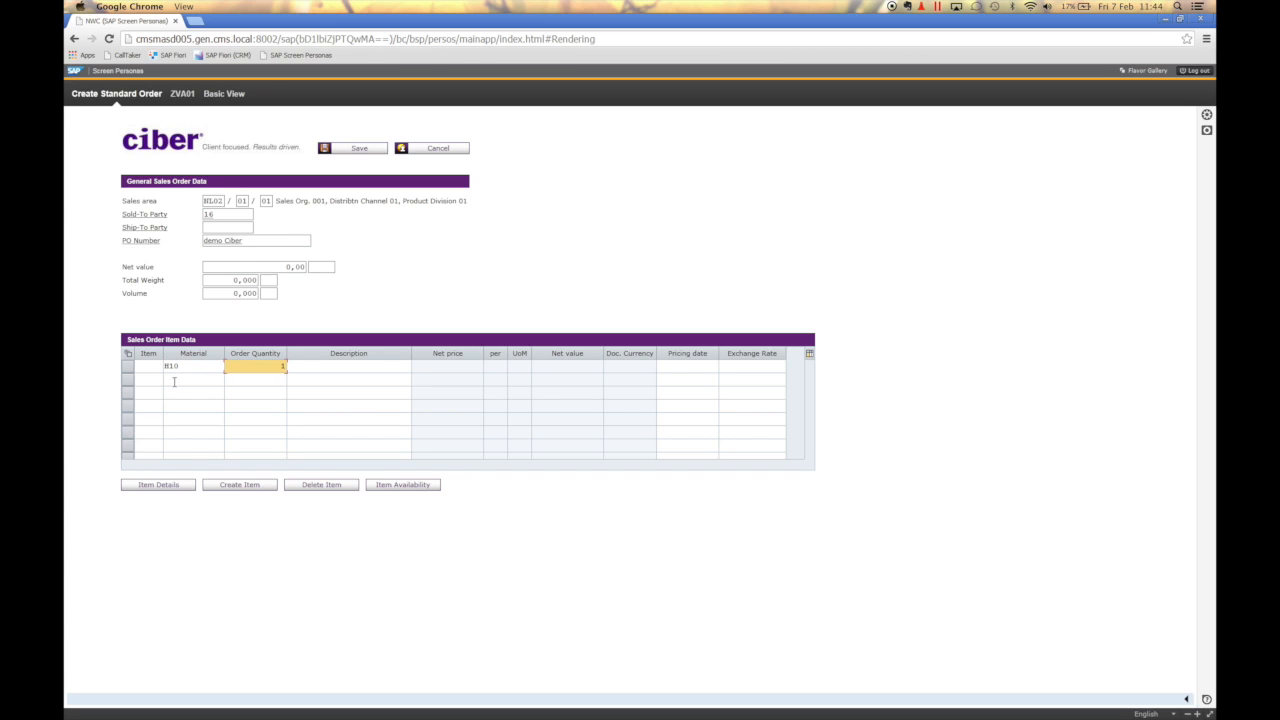
type("B20")
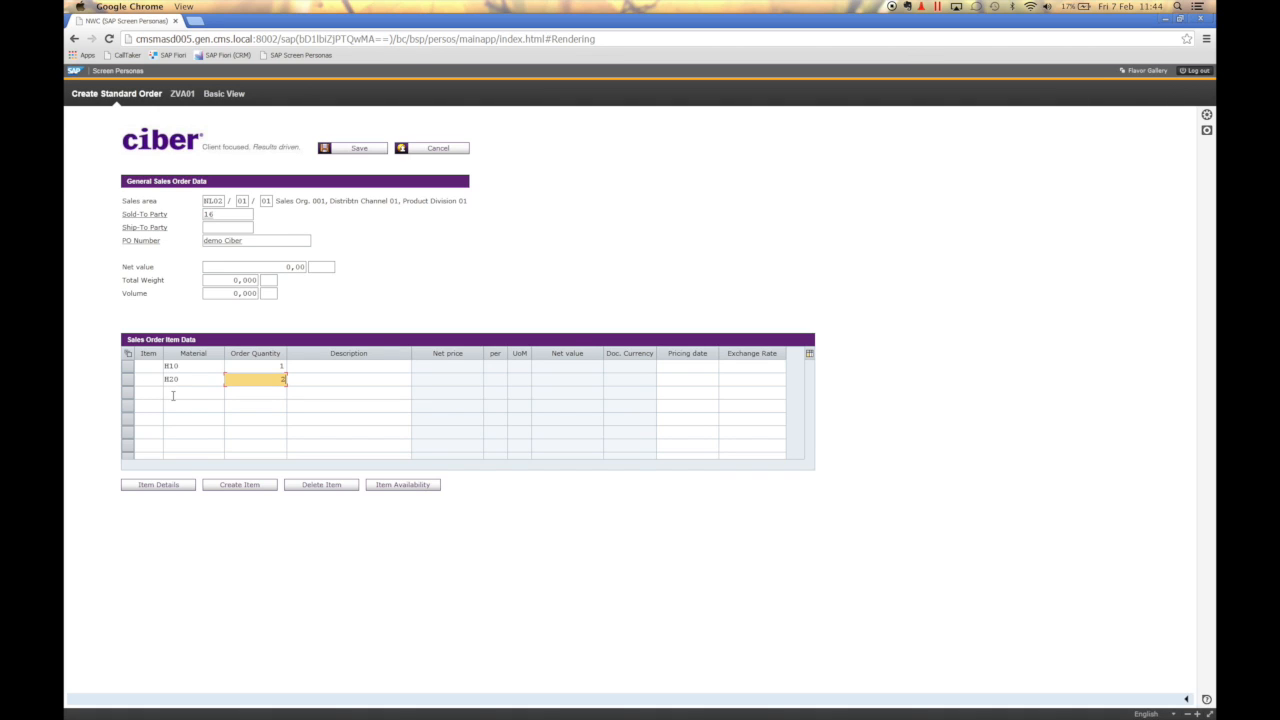
left_click(190, 392)
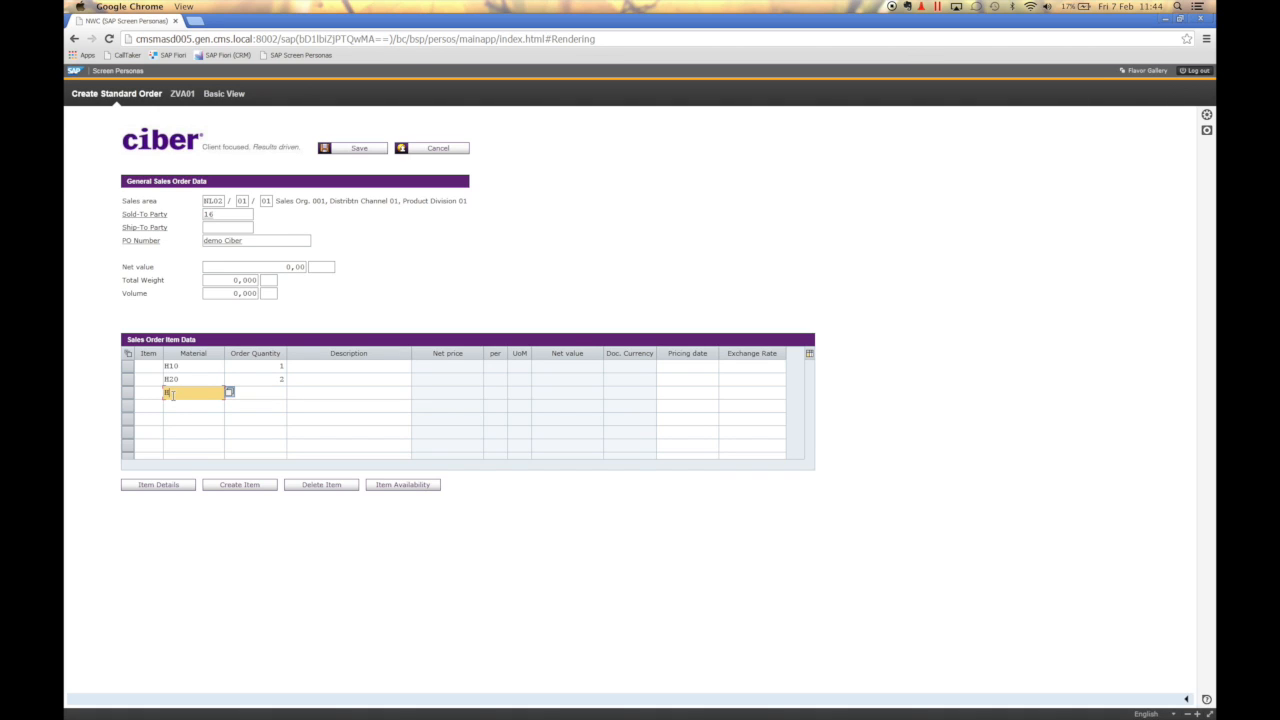
type("B30")
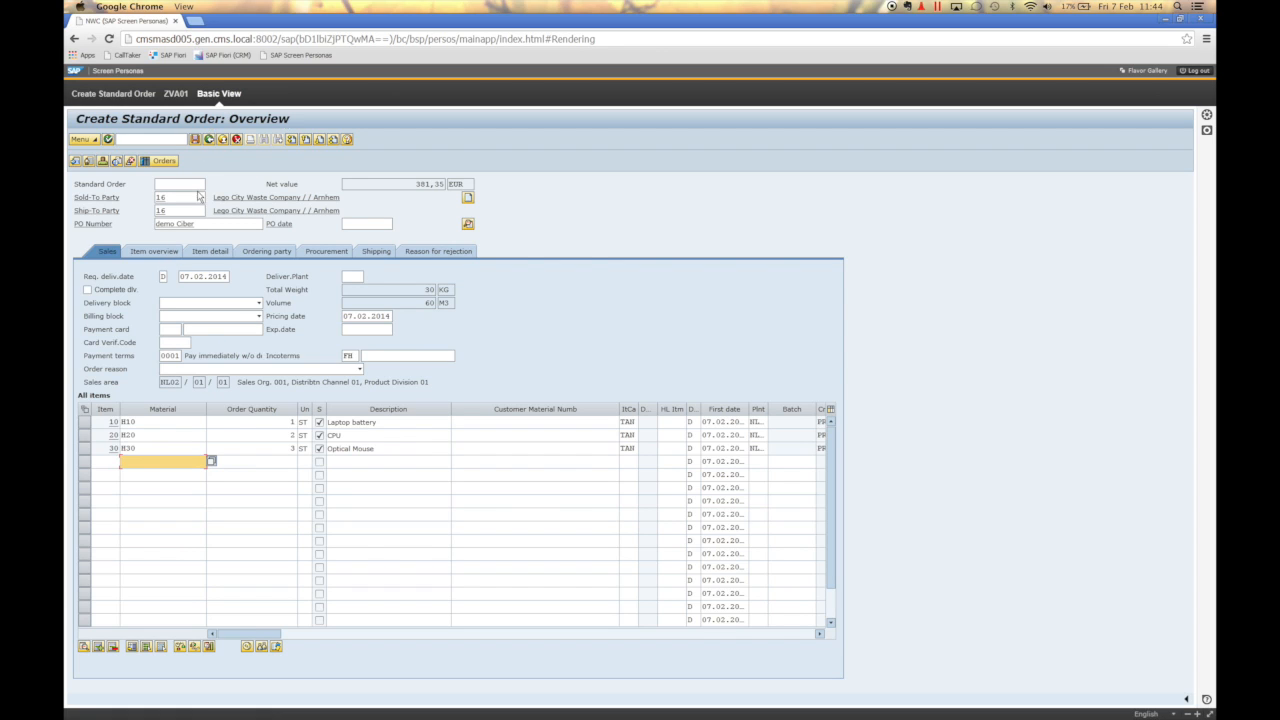
mouse_move(436, 396)
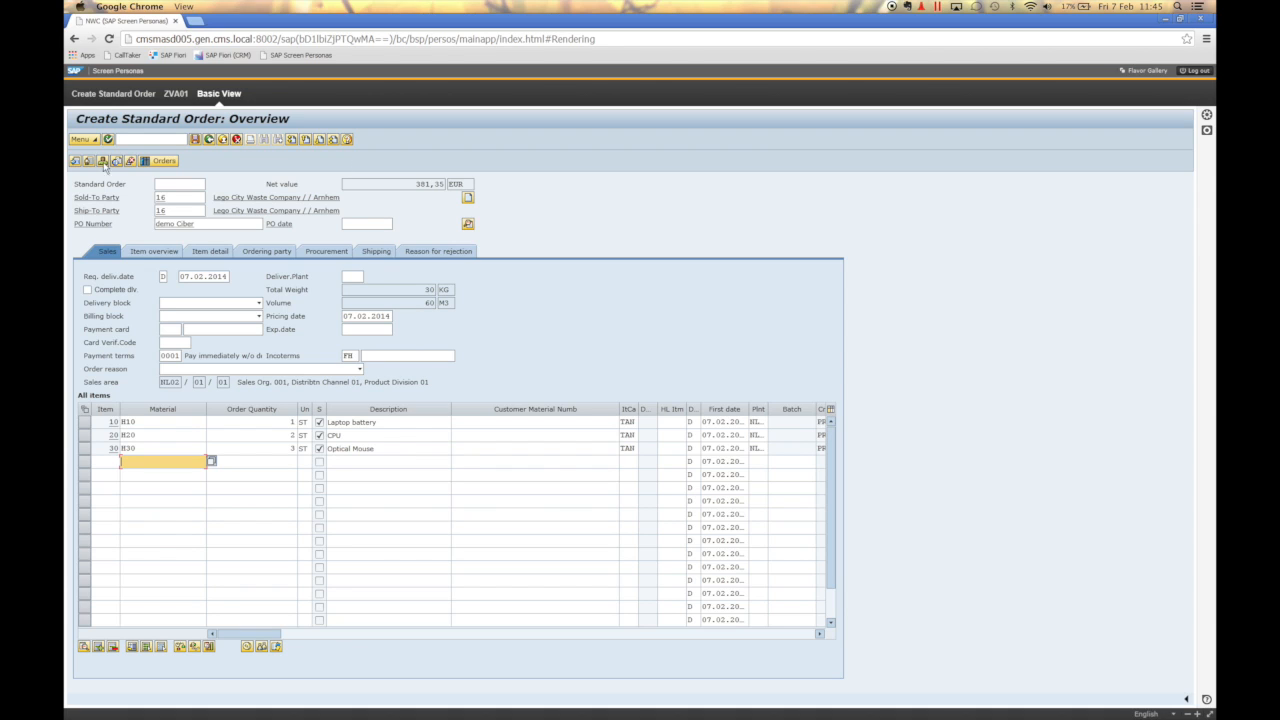
mouse_move(160, 646)
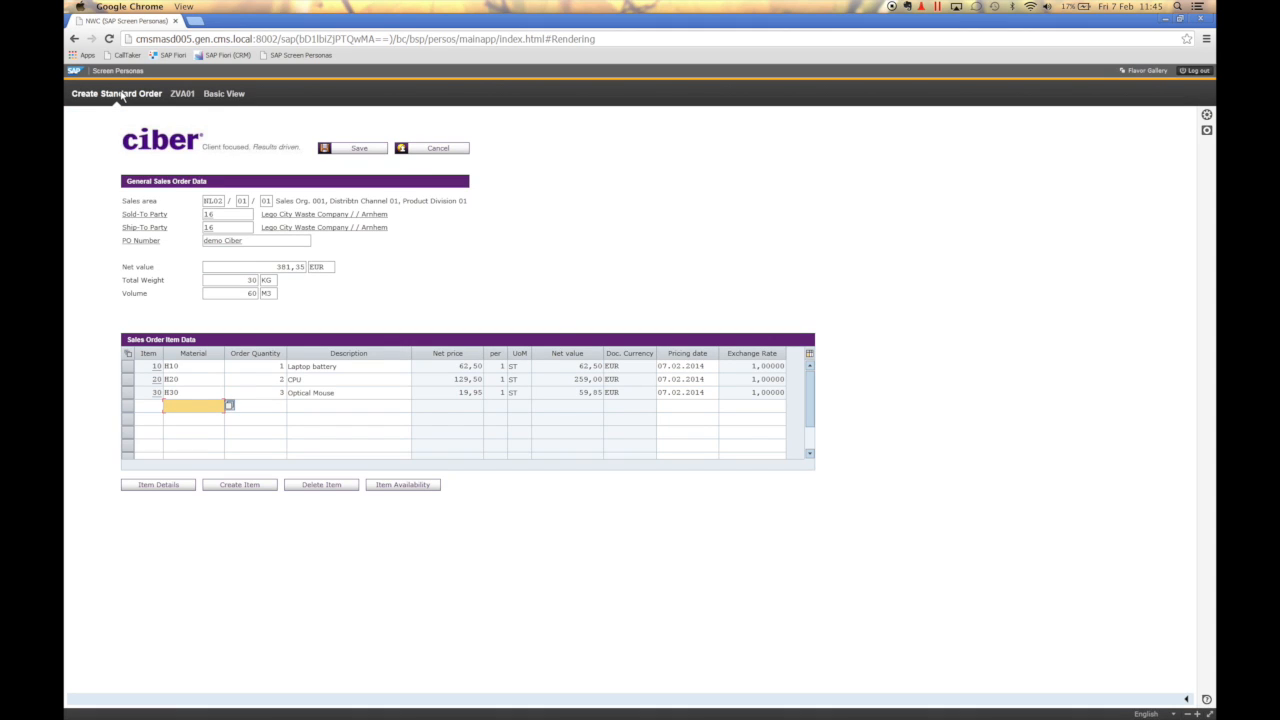
- Save the completed three-item order and cancel back to the start page
left_click(352, 148)
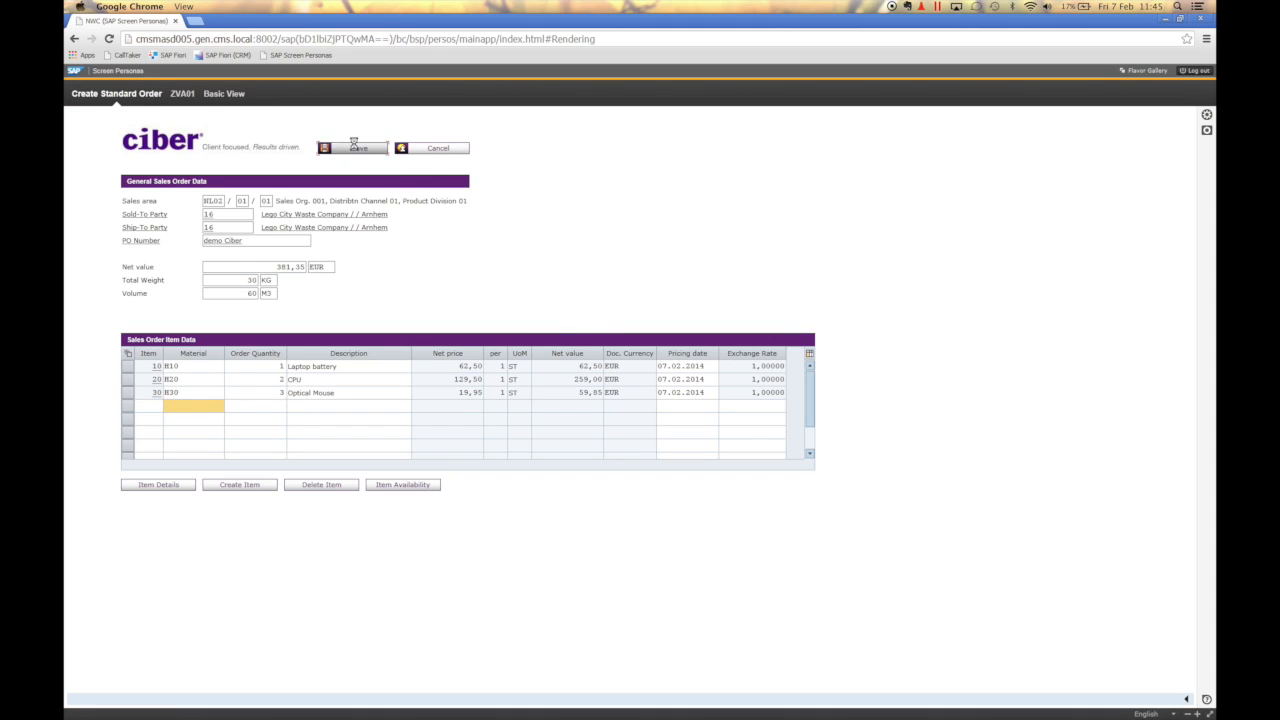
left_click(352, 148)
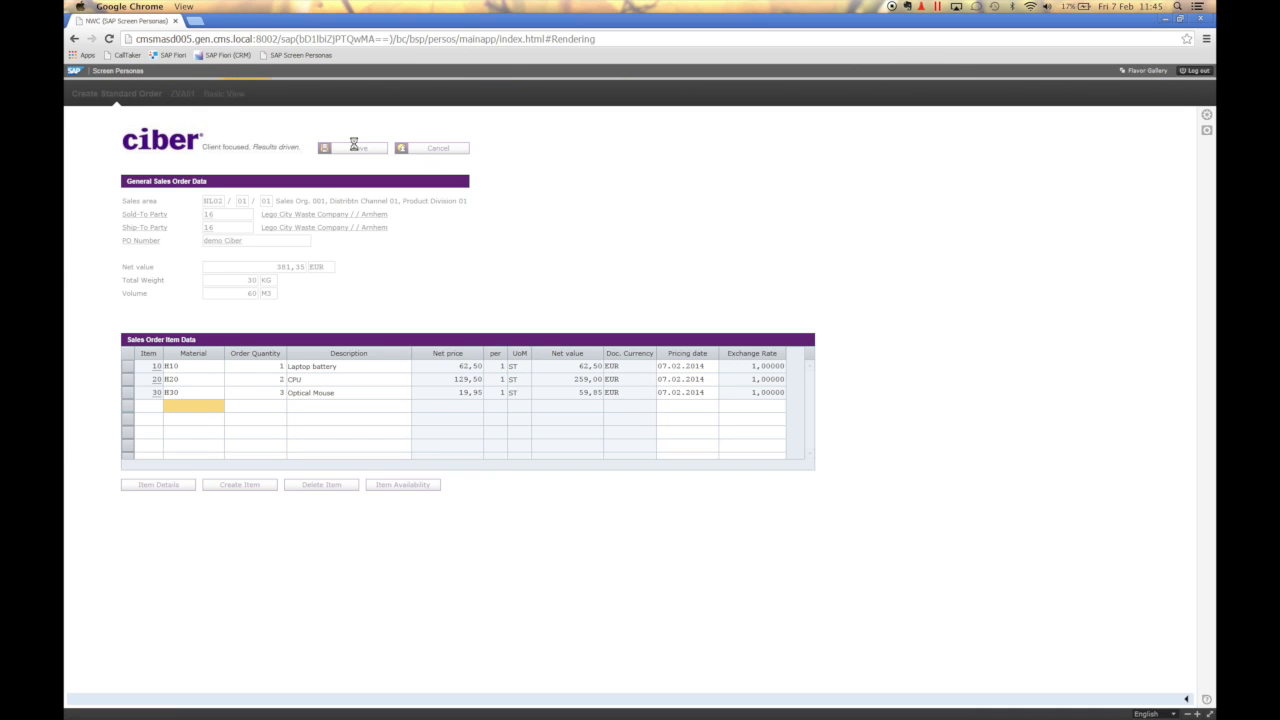
left_click(352, 148)
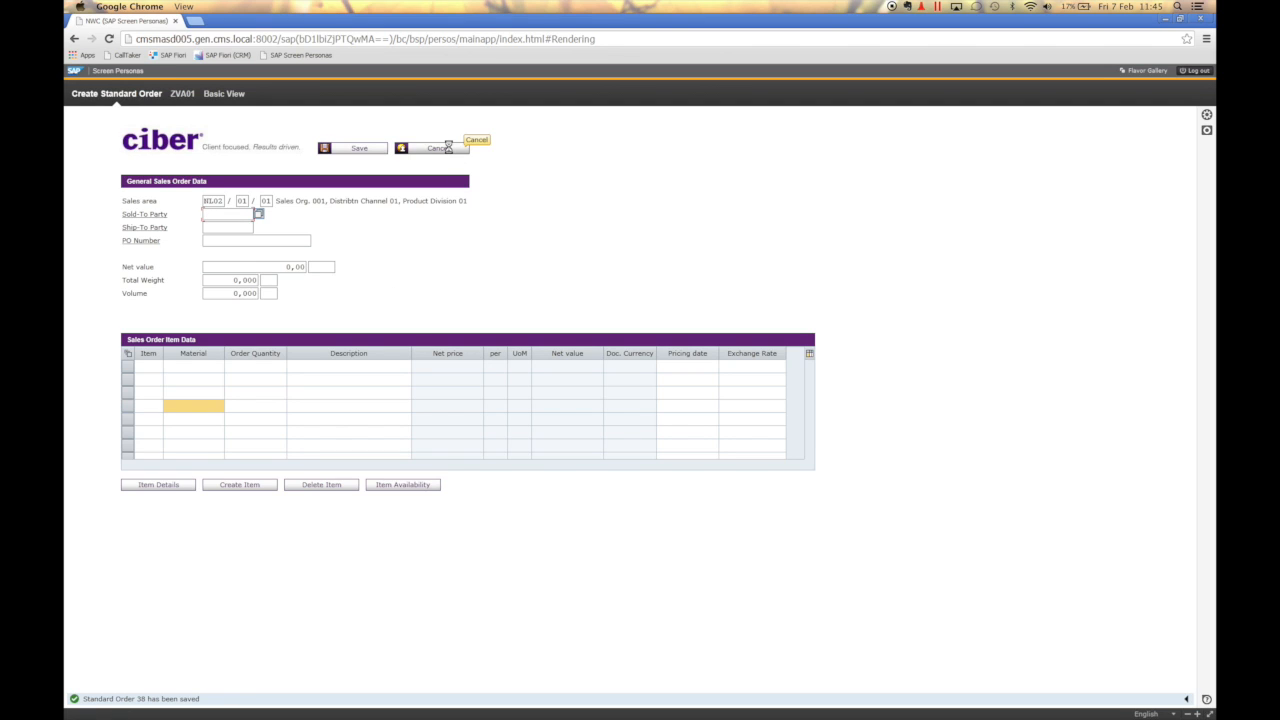
left_click(436, 148)
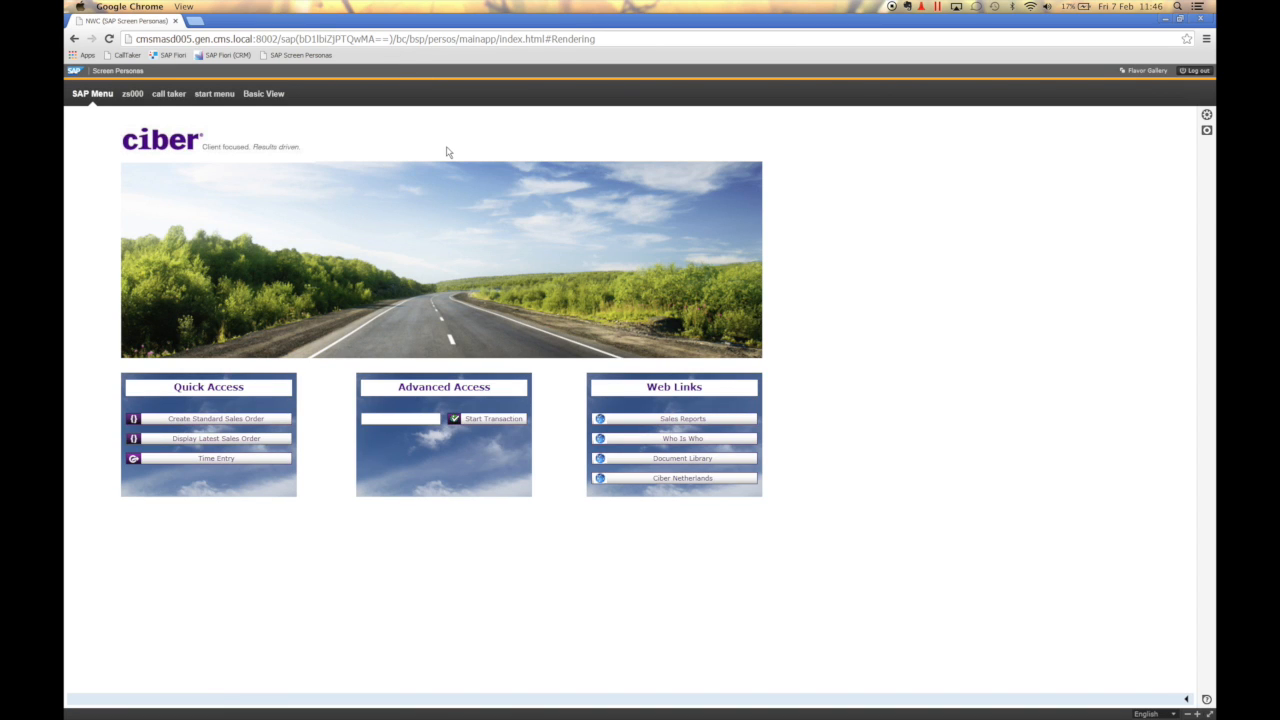
- Switch to the Basic View showing the standard SAP Easy Access menu
left_click(264, 94)
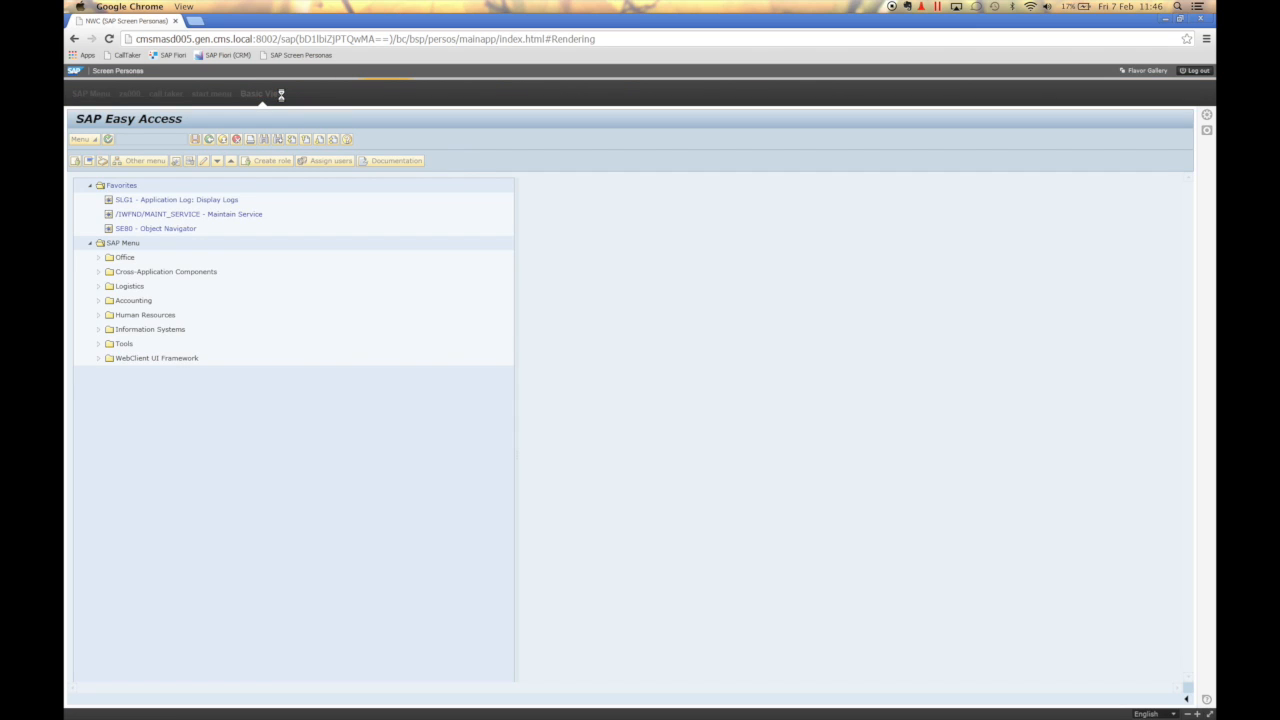
left_click(262, 94)
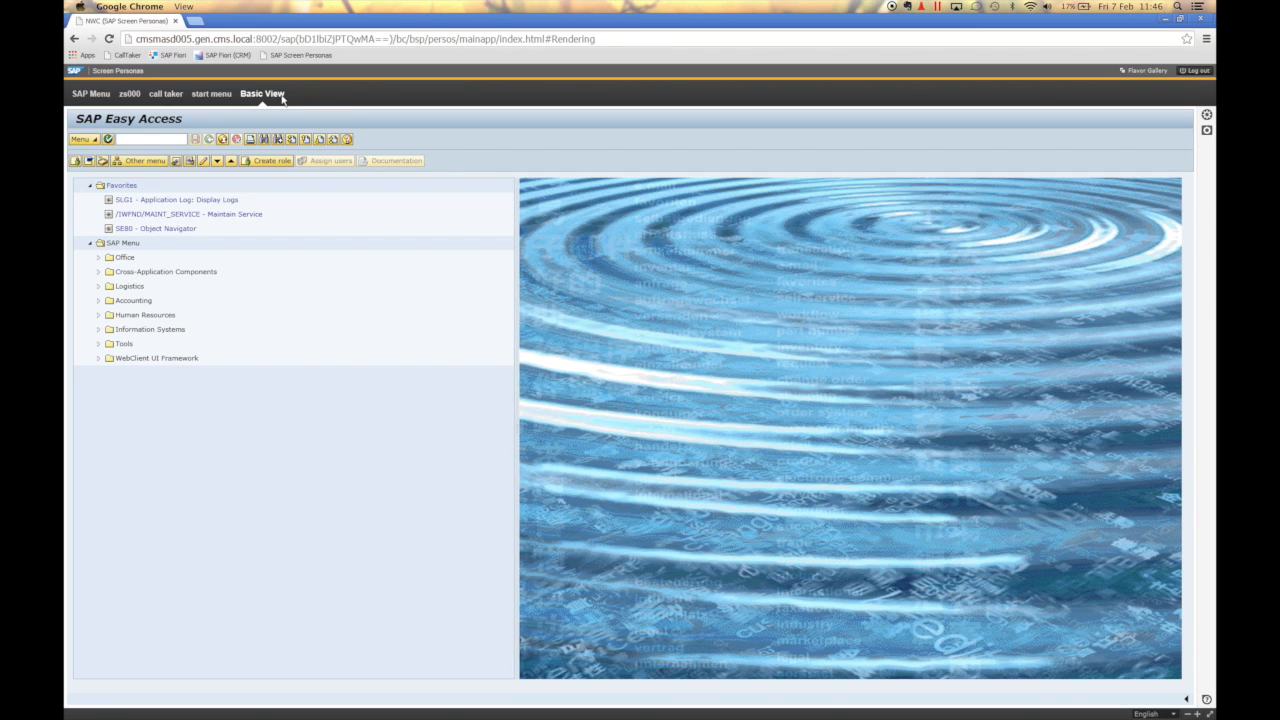
mouse_move(344, 418)
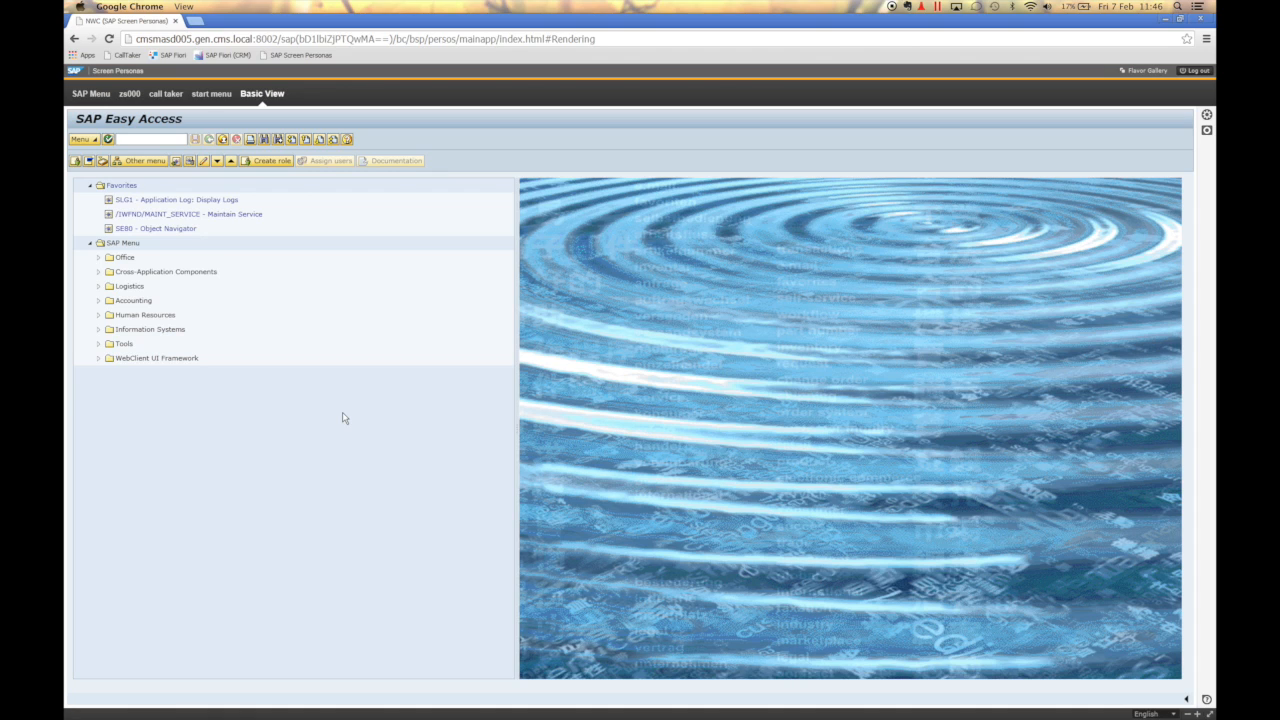
mouse_move(336, 404)
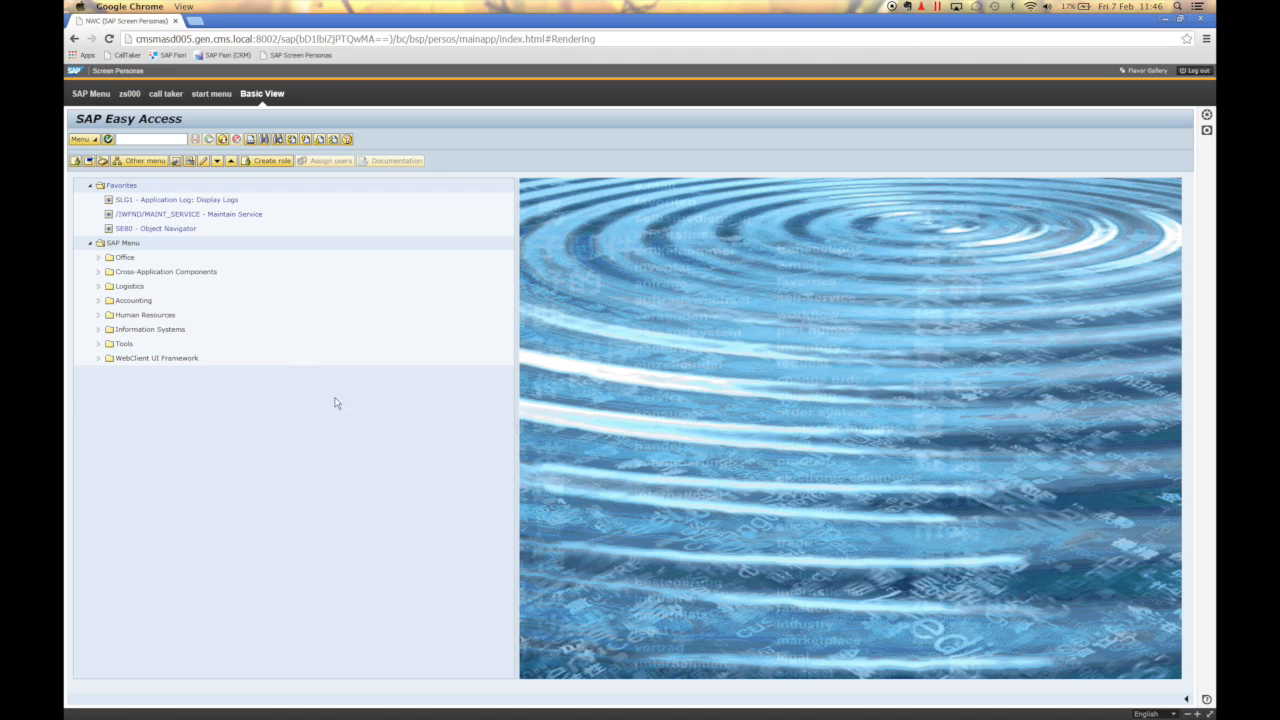
mouse_move(90, 94)
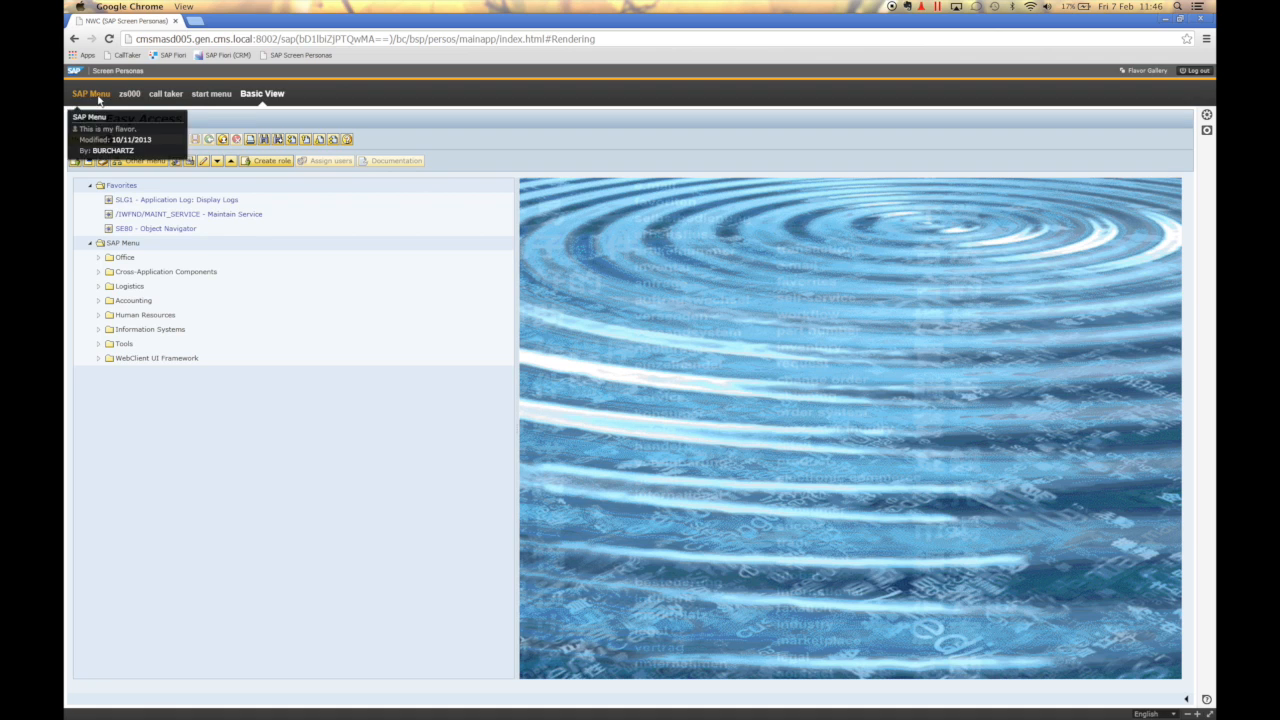